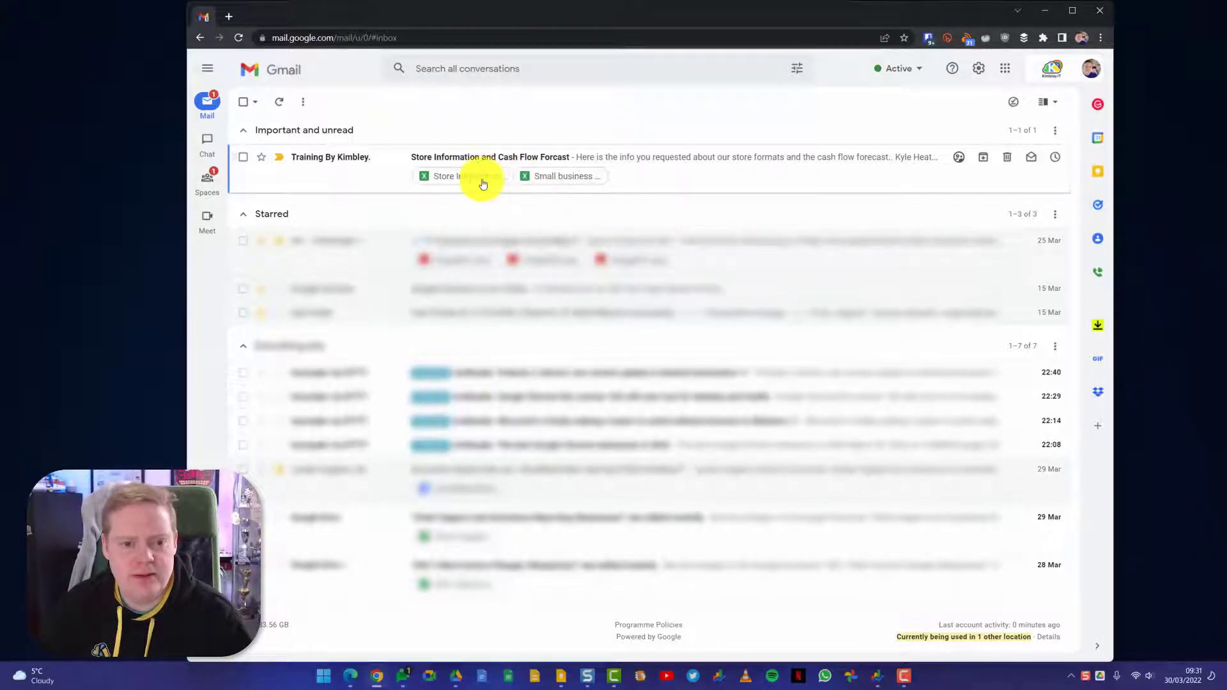
mouse_move(664, 180)
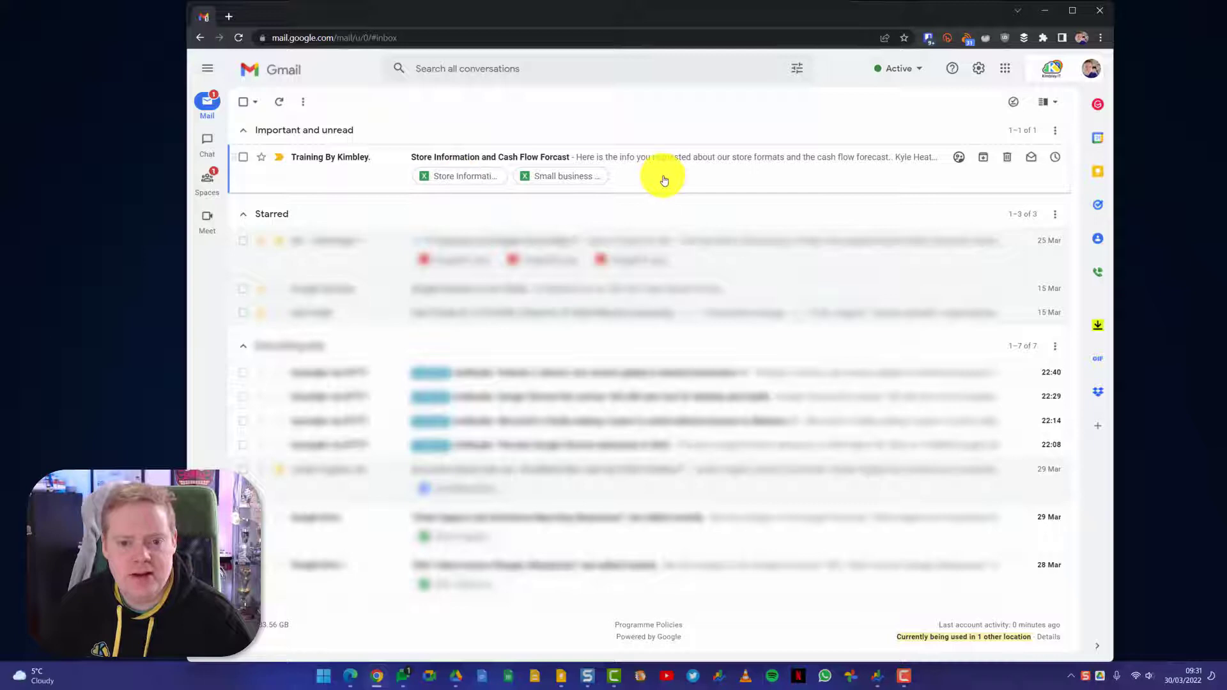
Step: Open the 'Store Information and Cash Flow Forcast' email from the inbox
click(490, 157)
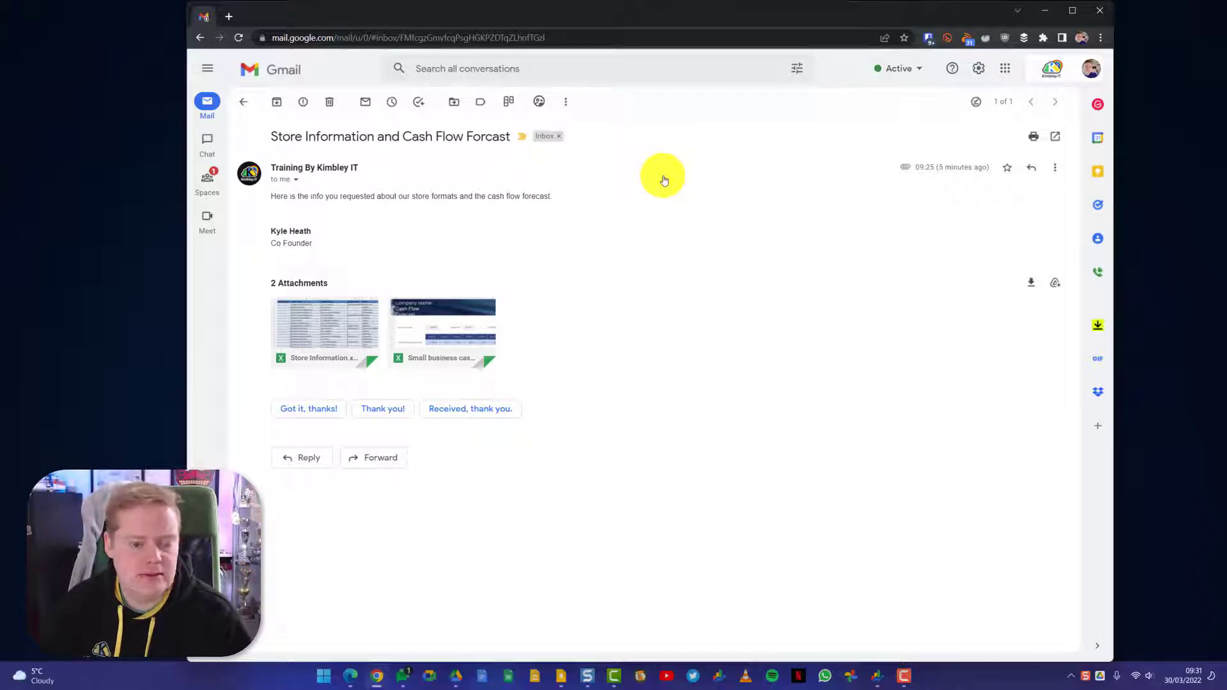
mouse_move(661, 235)
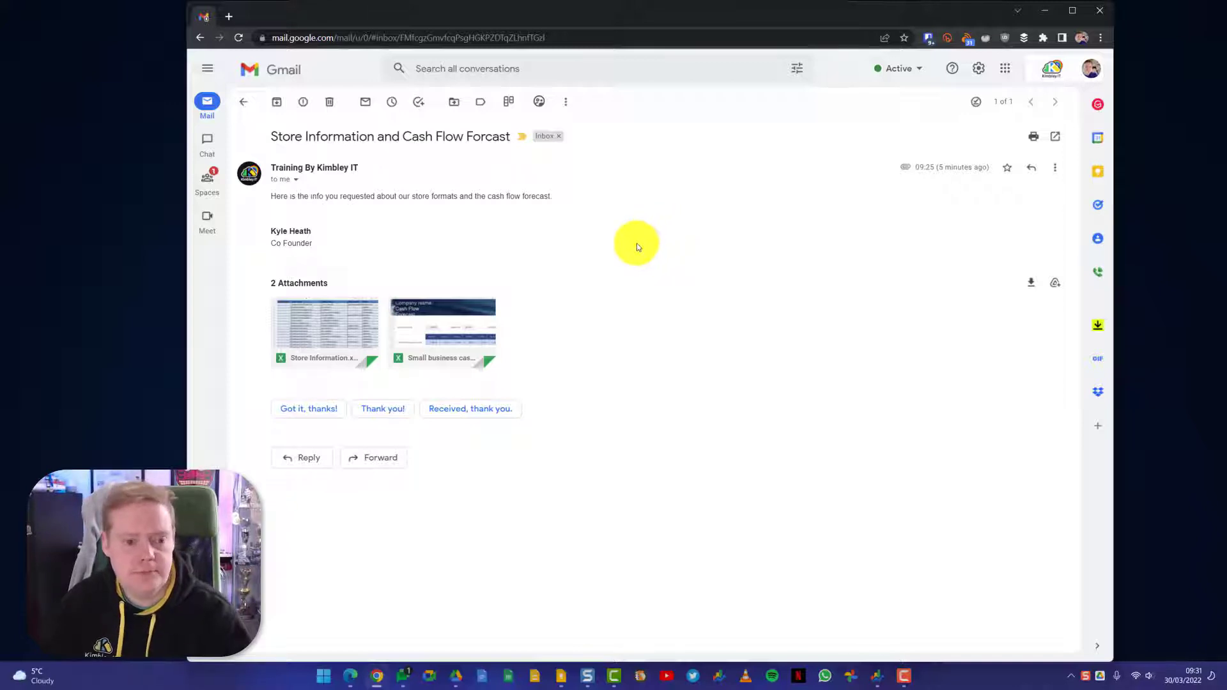
mouse_move(379, 295)
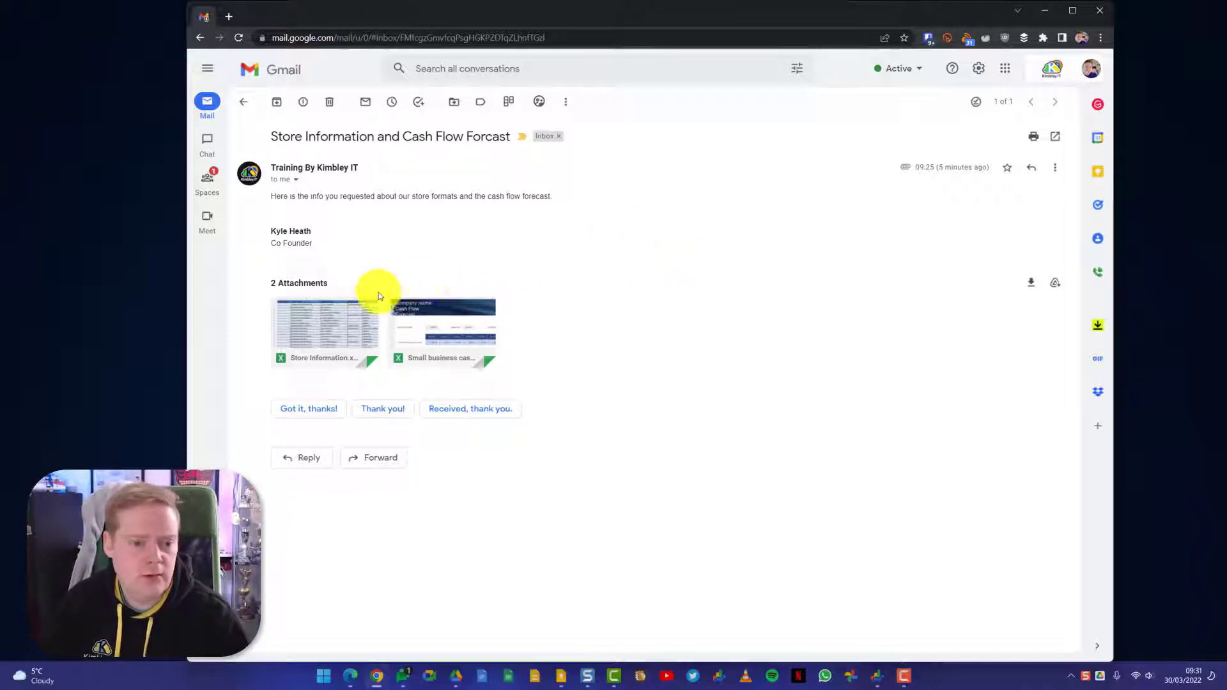
mouse_move(347, 341)
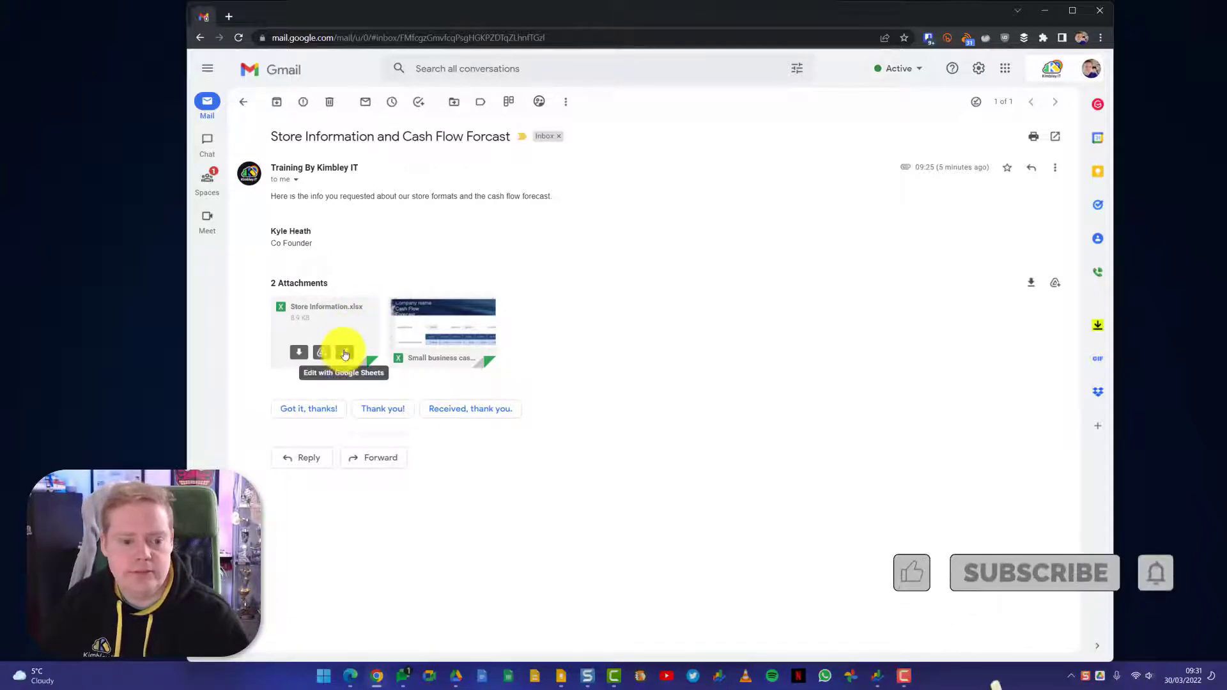
Step: Open Store Information.xlsx in Google Sheets and select the County column
click(344, 353)
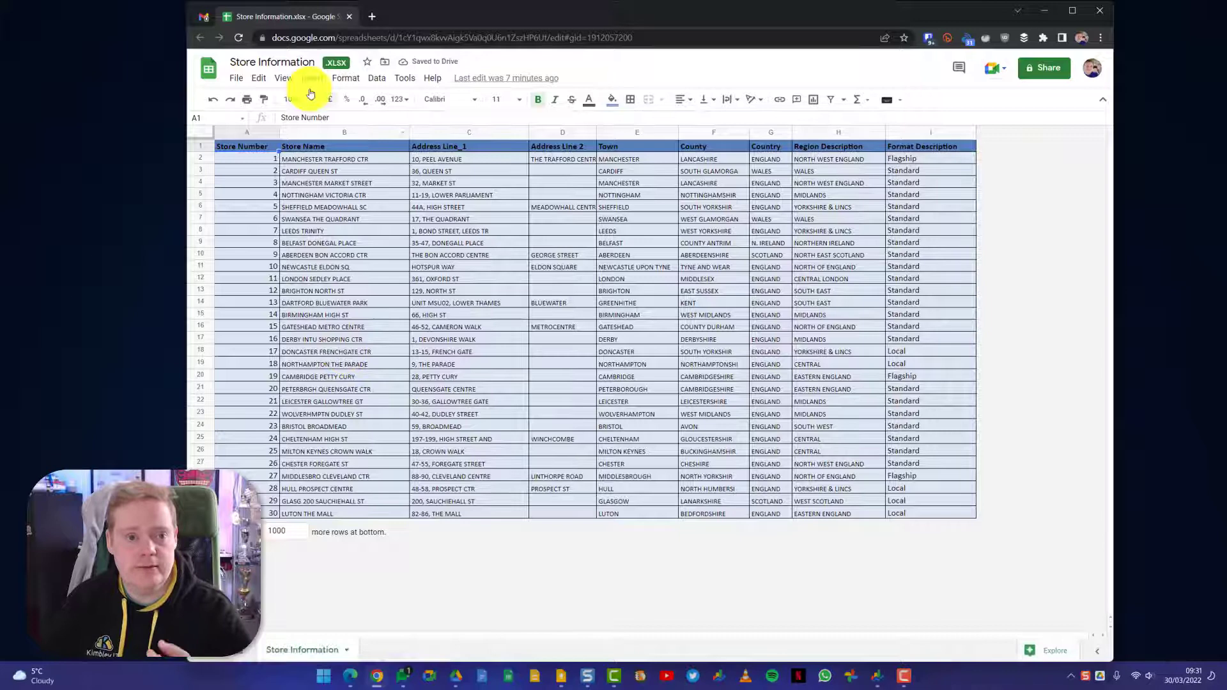
mouse_move(333, 64)
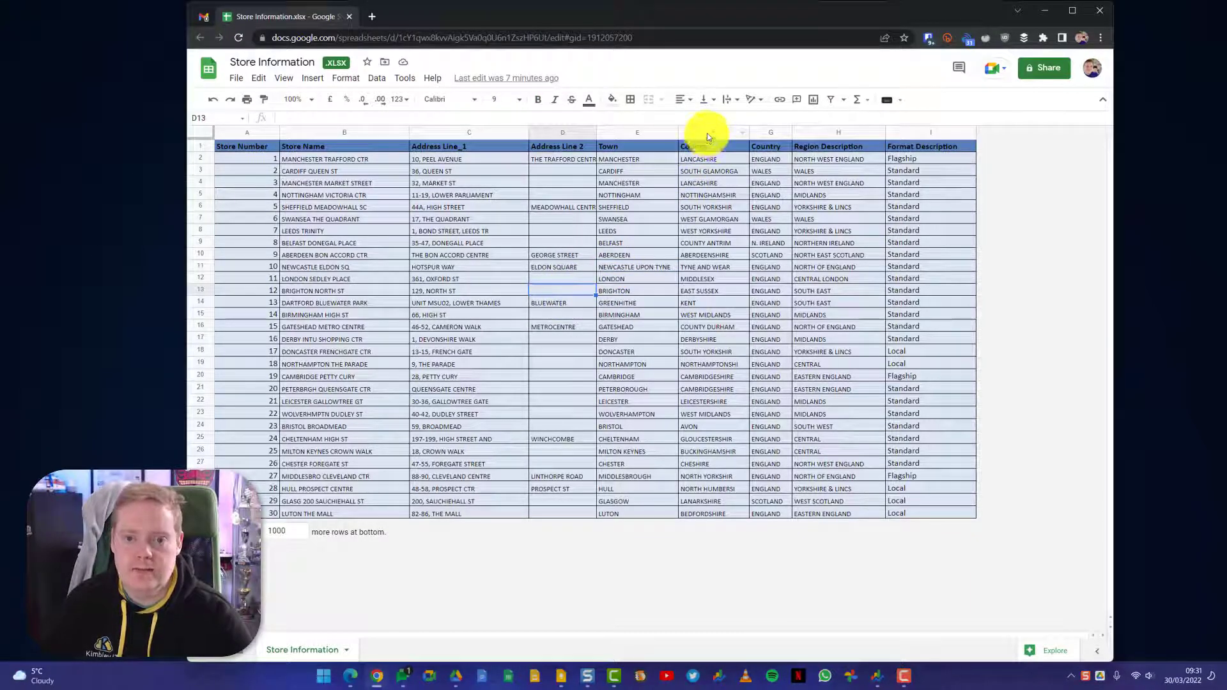
click(713, 133)
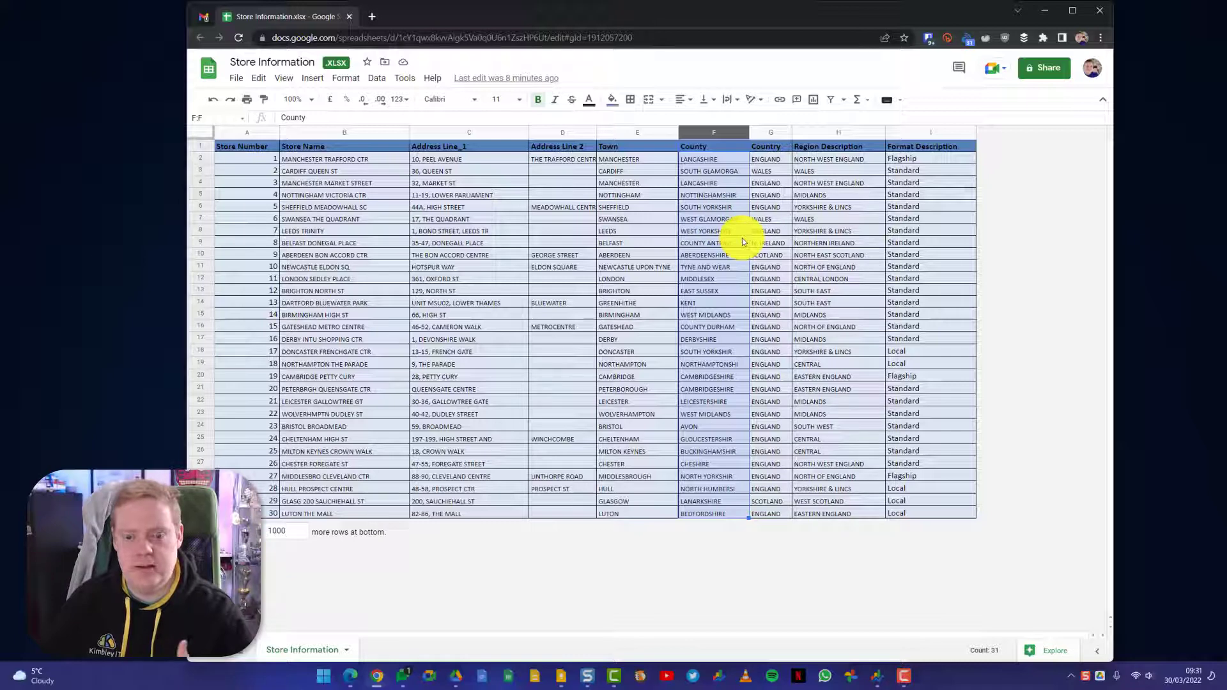
mouse_move(1052, 654)
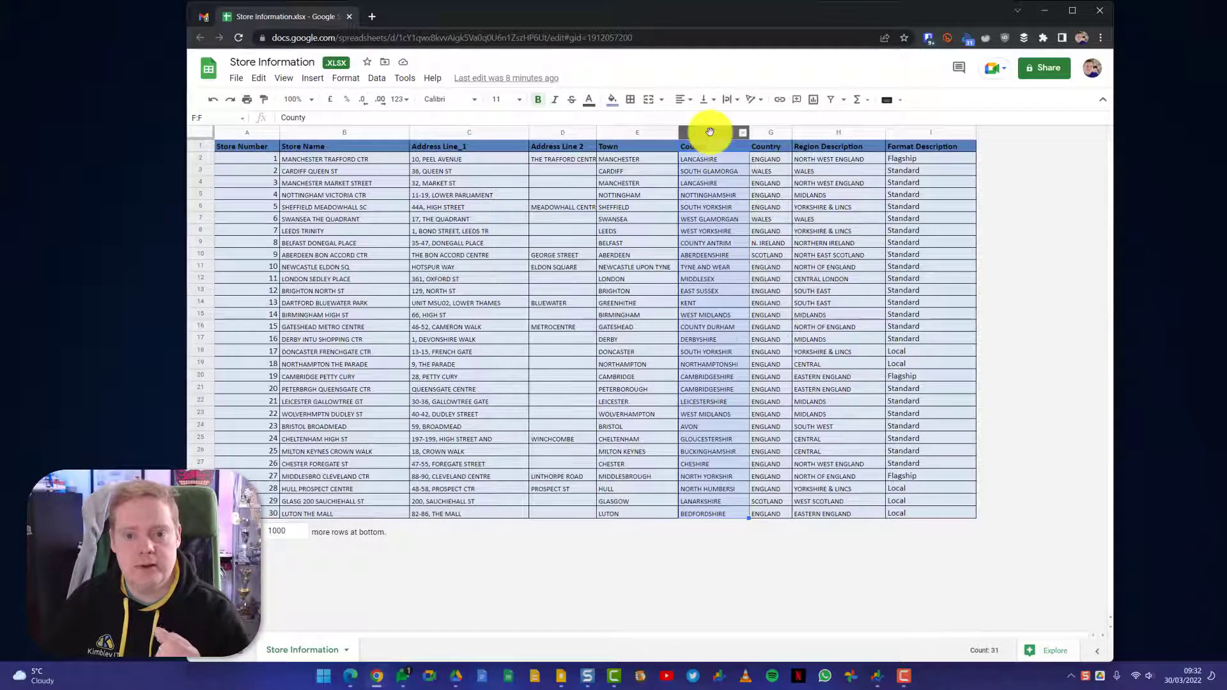
Step: Add Explore's Count of Country pie chart (England 83.3%) onto the store table
click(1056, 650)
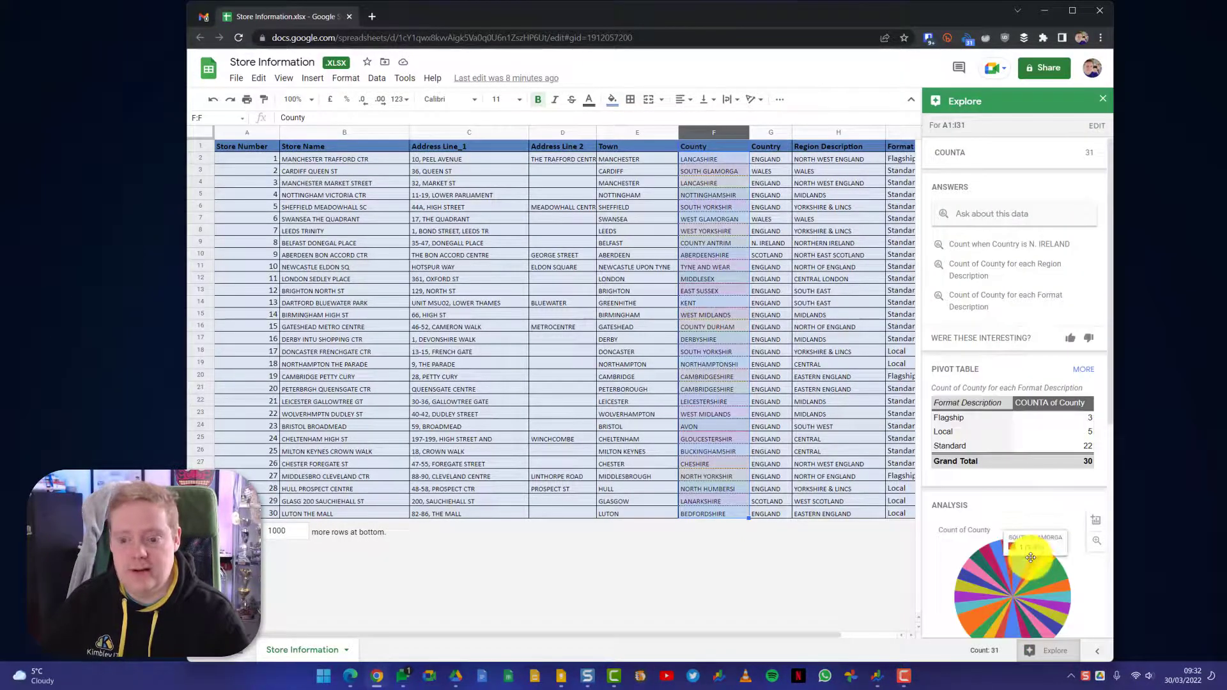
scroll(down, 3)
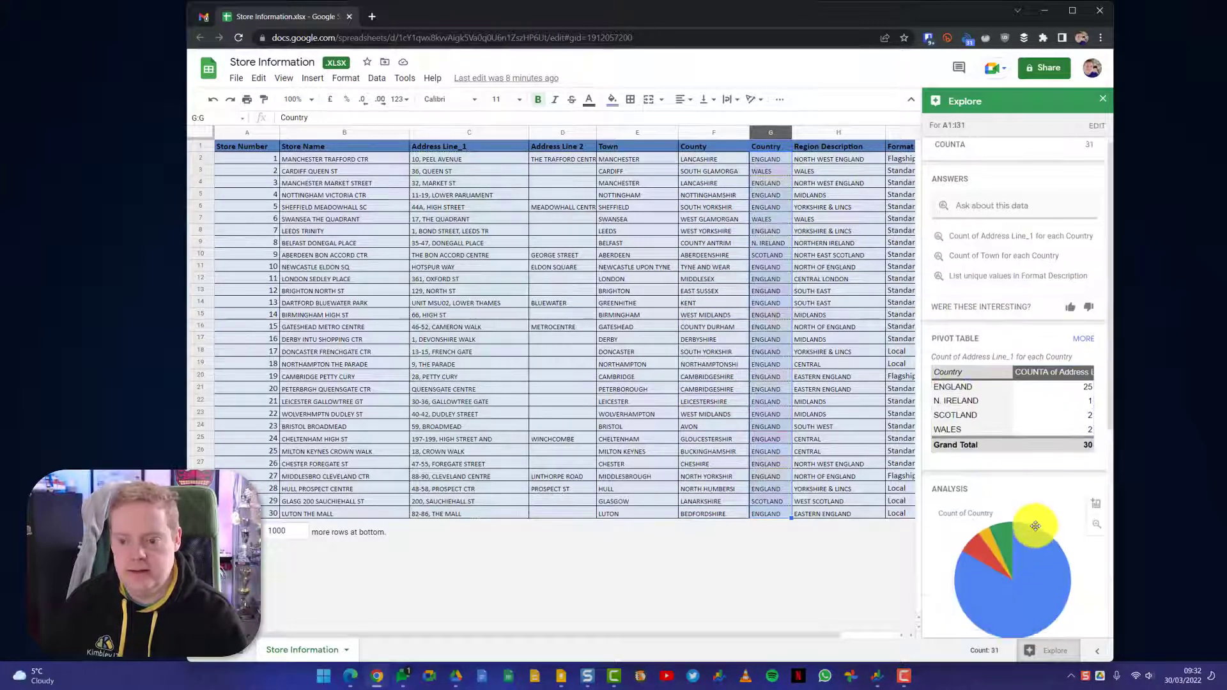
scroll(down, 3)
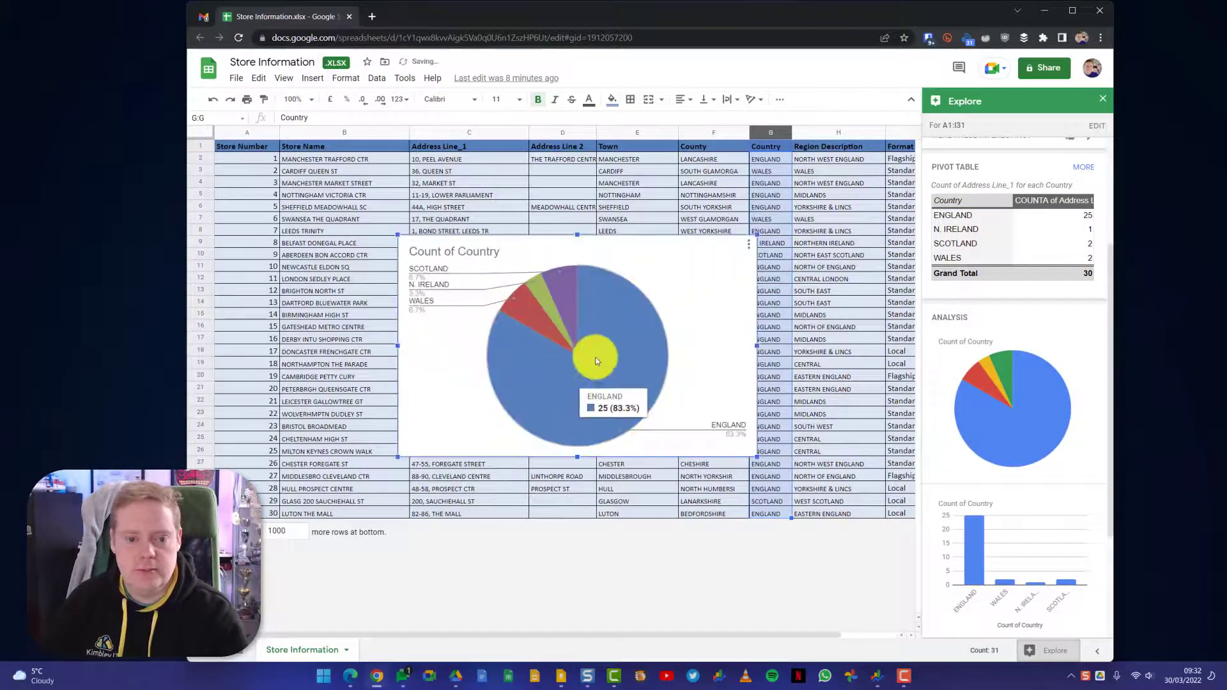
drag(595, 360, 501, 351)
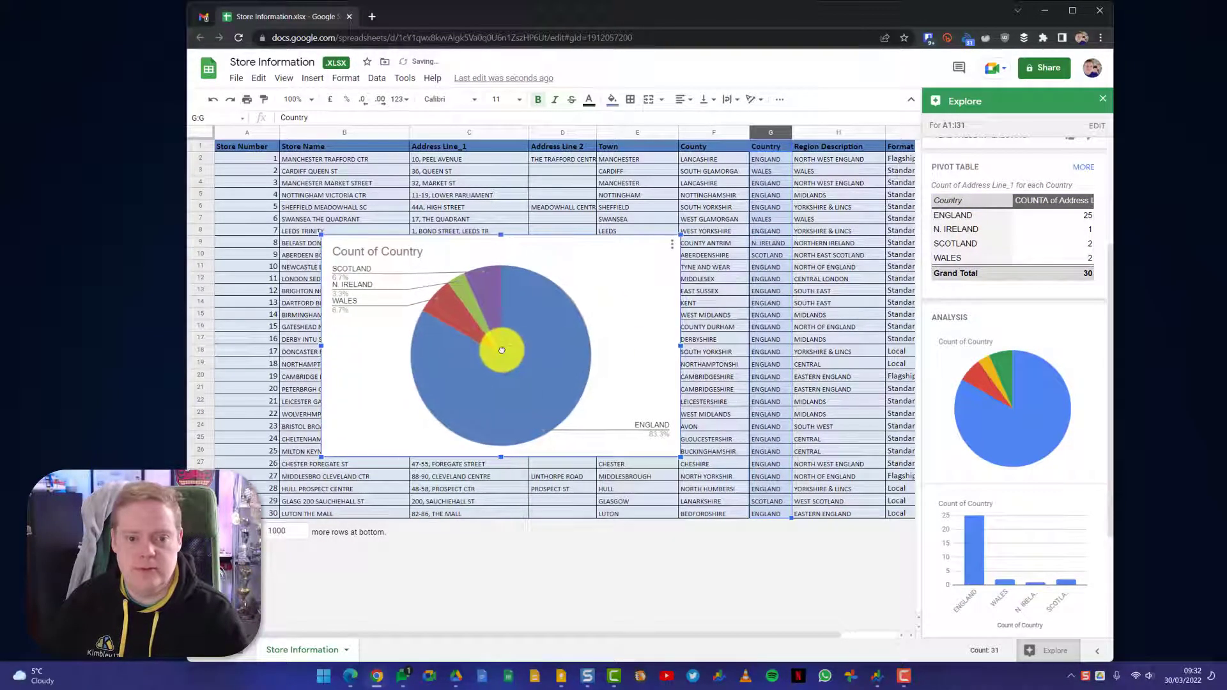
mouse_move(533, 352)
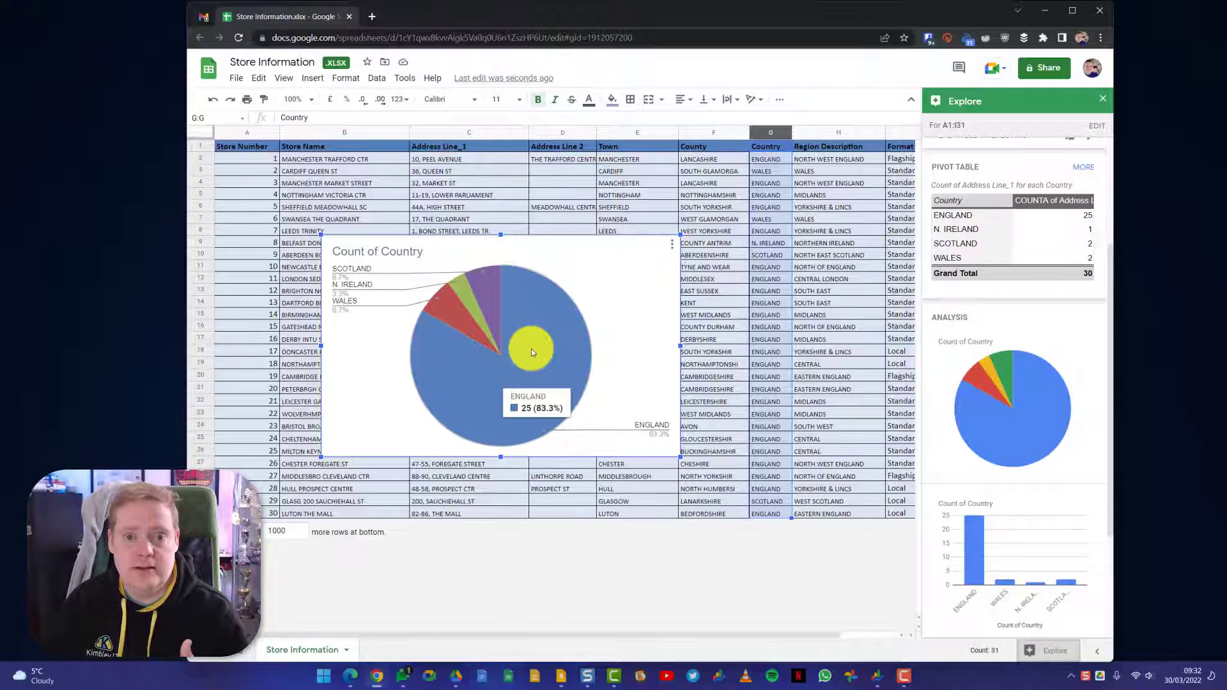
mouse_move(205, 20)
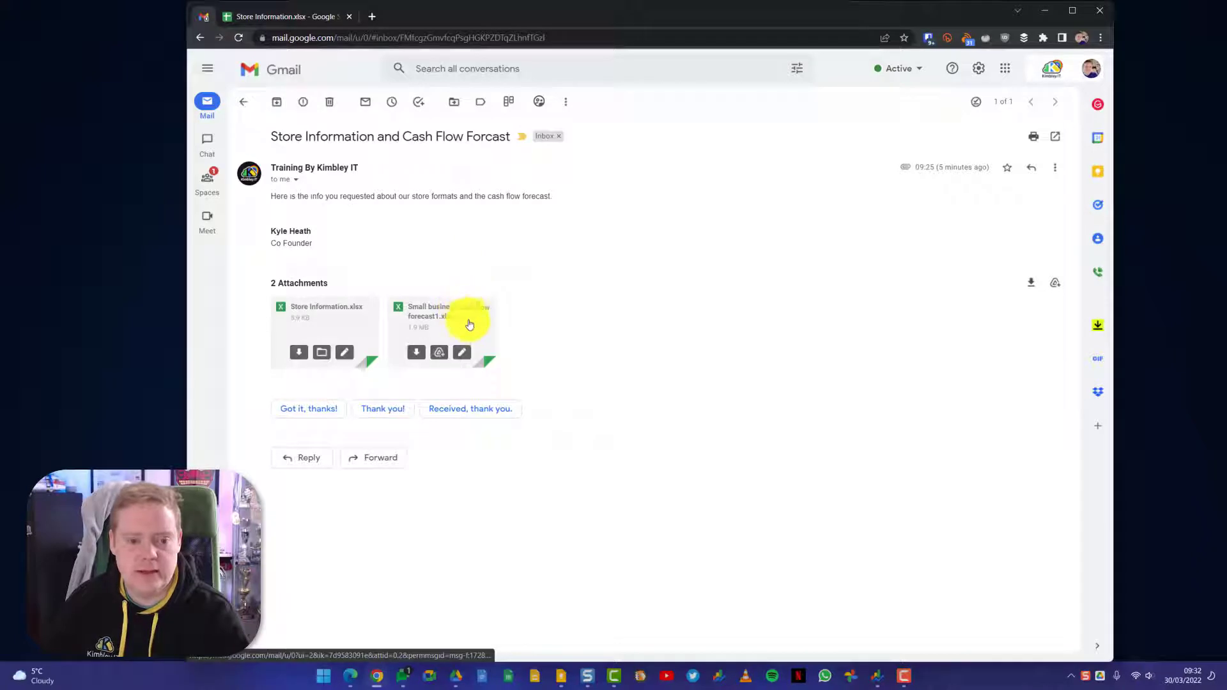
mouse_move(462, 353)
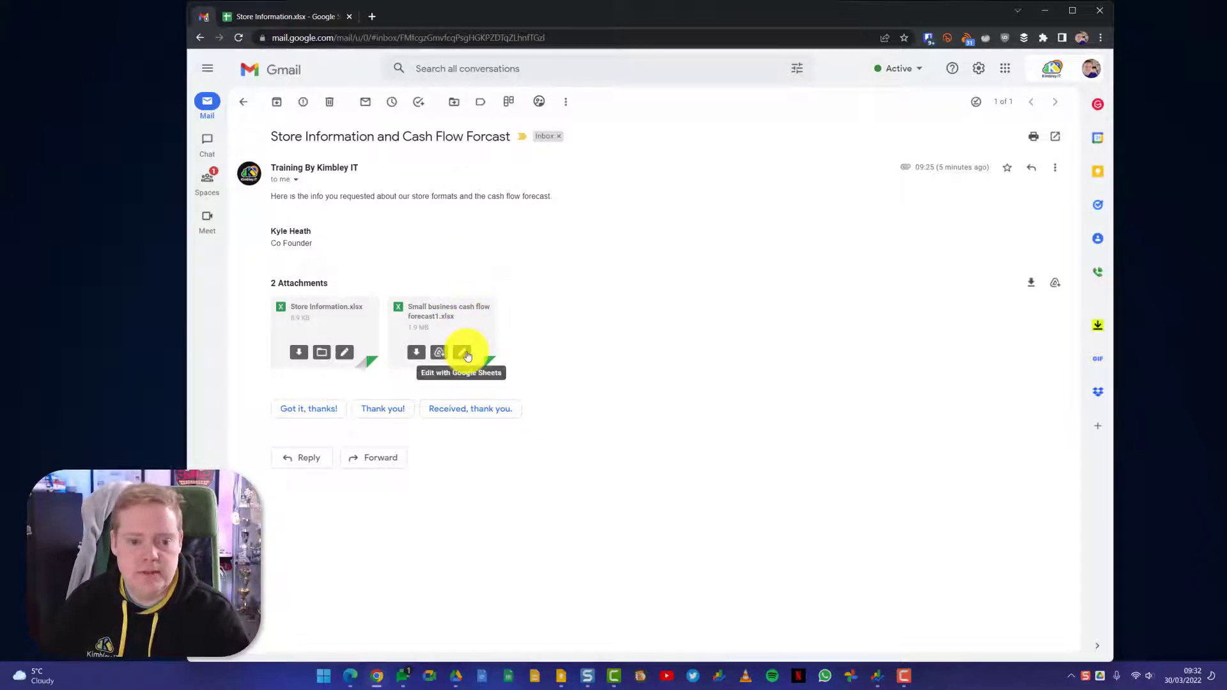
Step: Open the Small business cash flow forecast attachment in Google Sheets
click(464, 352)
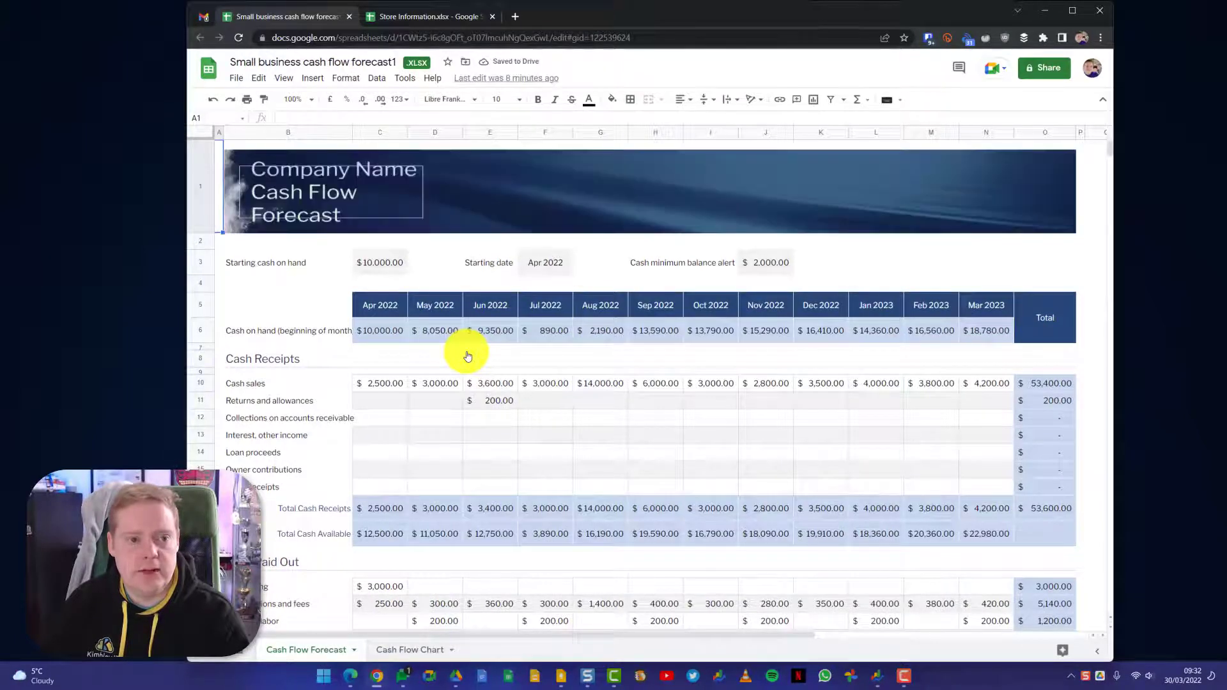
mouse_move(413, 62)
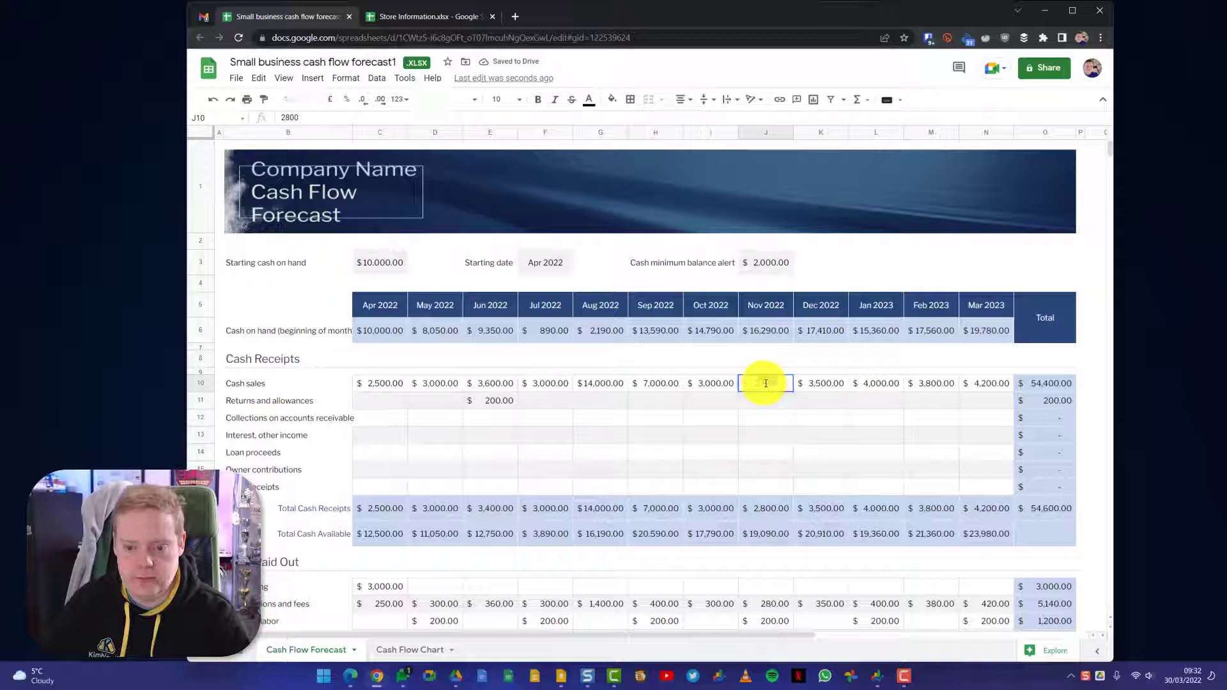
Step: Enter 280000 as the Nov 2022 cash sales in J10
text(280000)
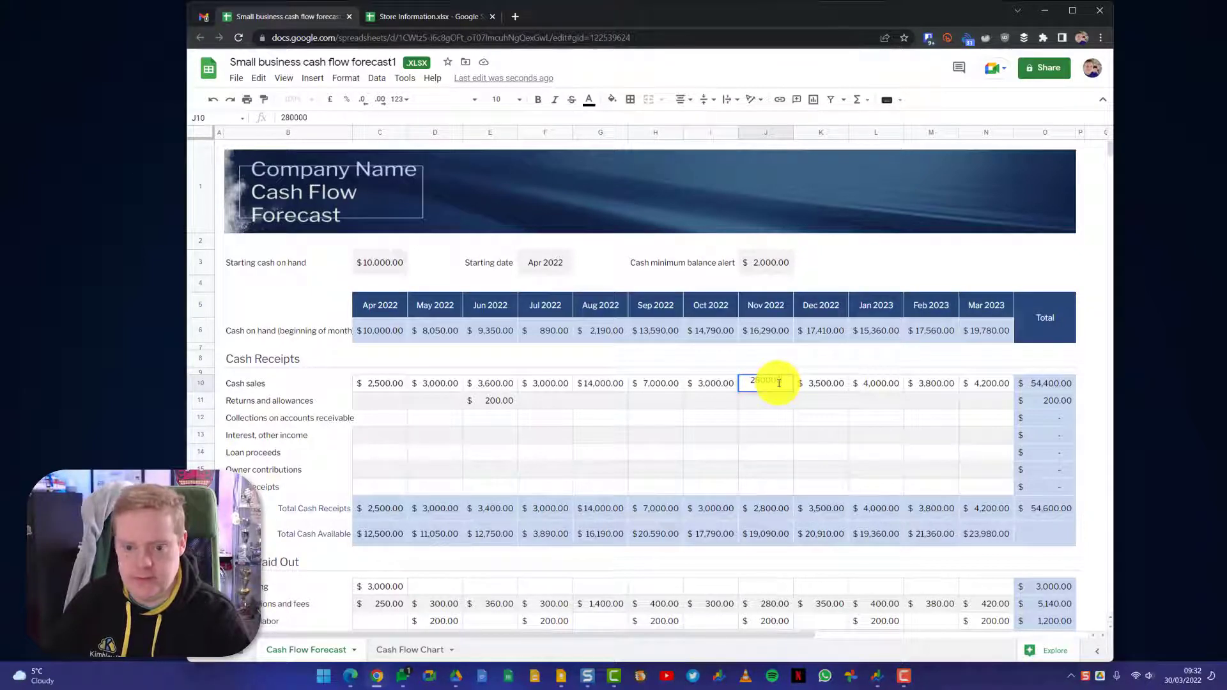
key(Enter)
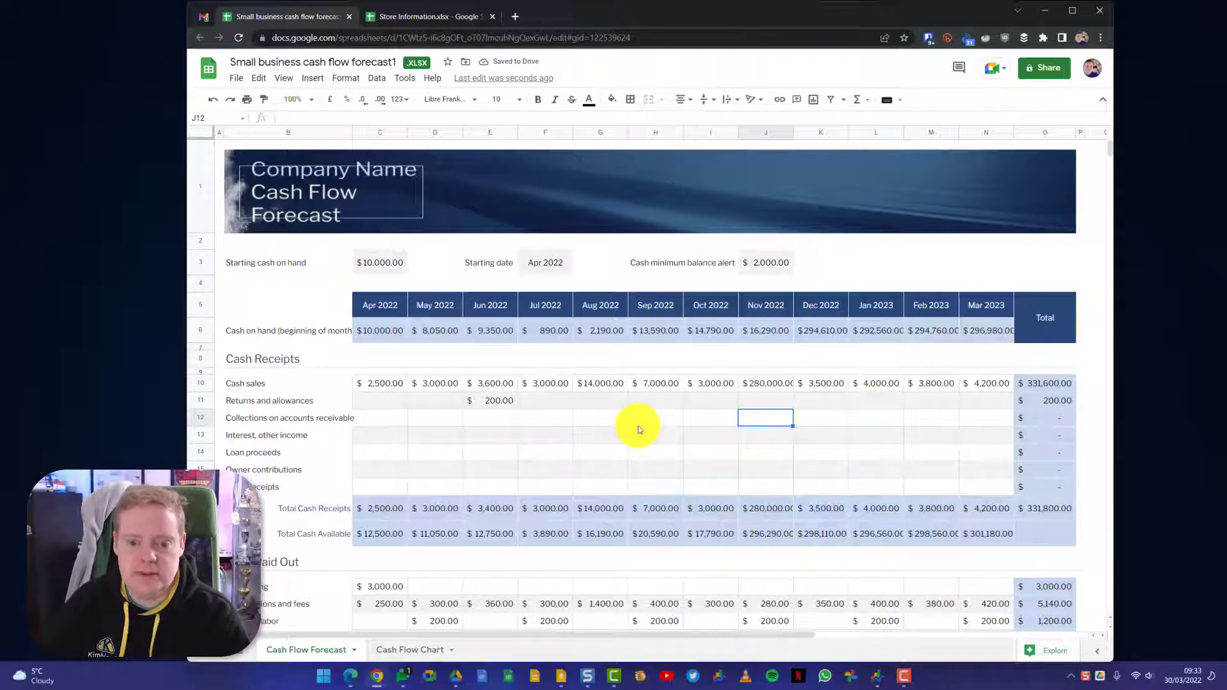
mouse_move(628, 428)
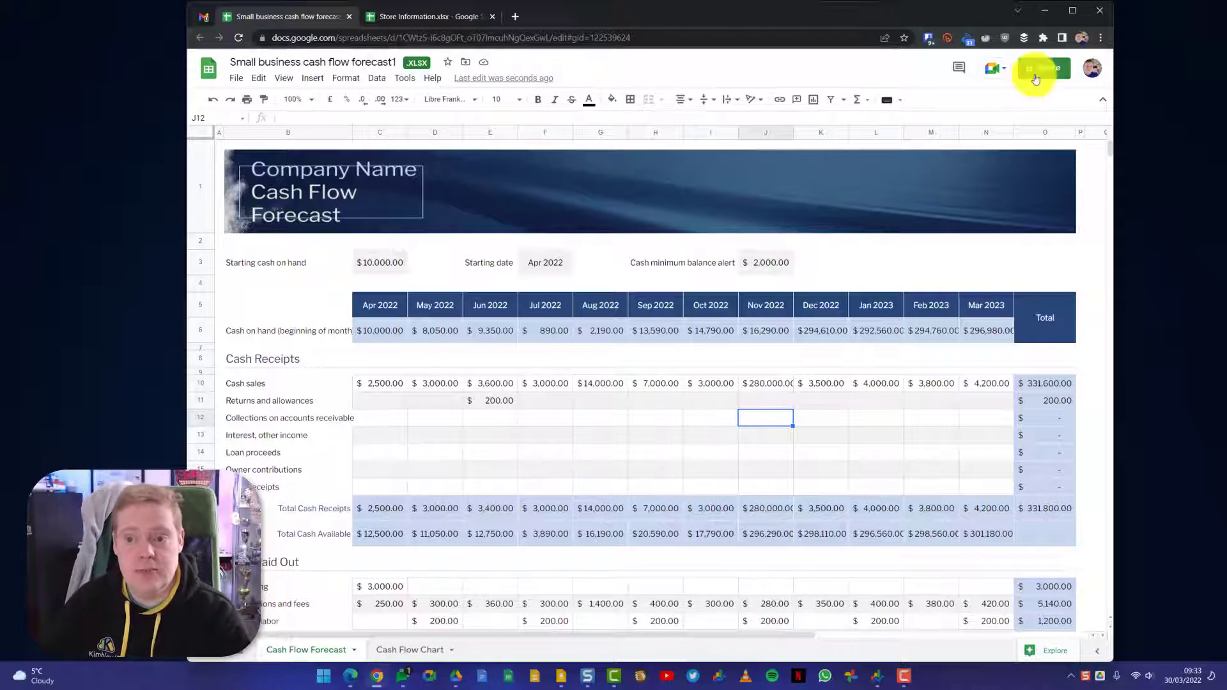
click(1035, 76)
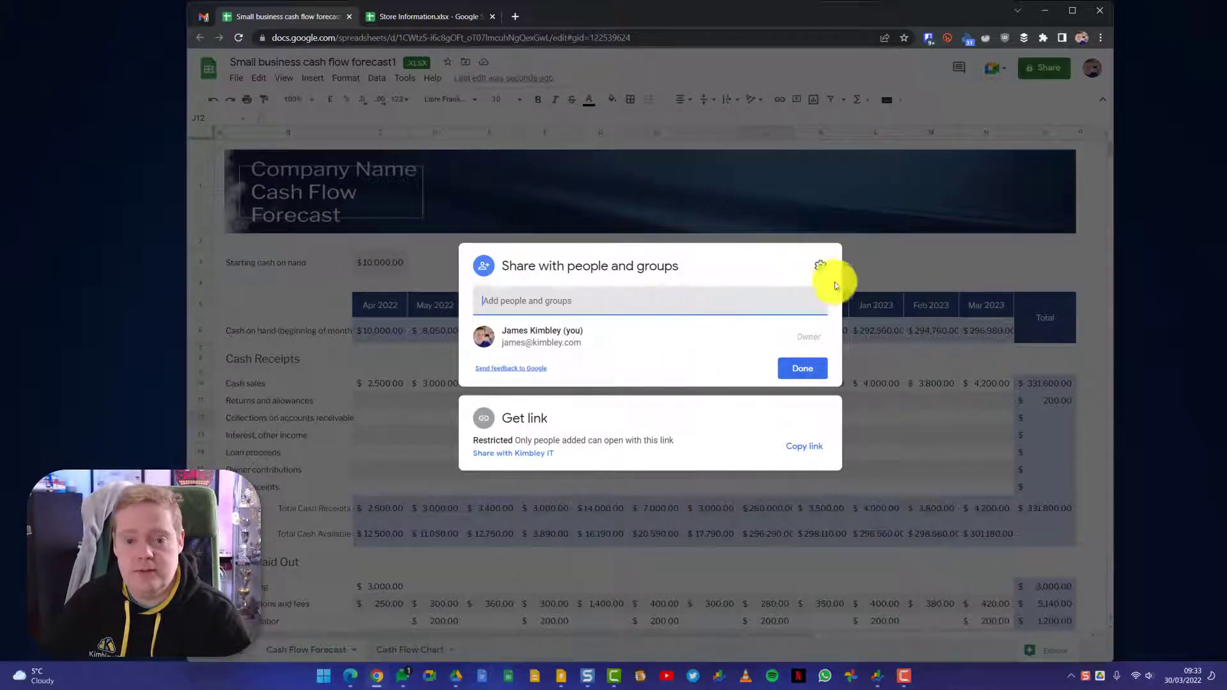
click(802, 368)
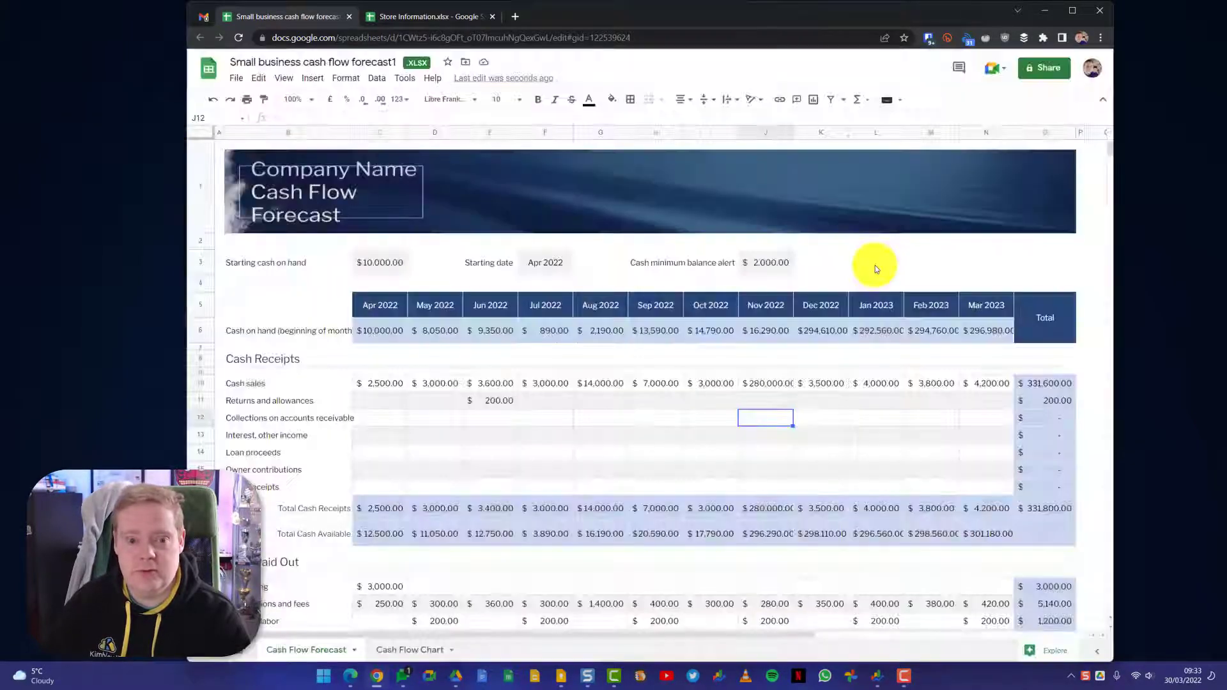